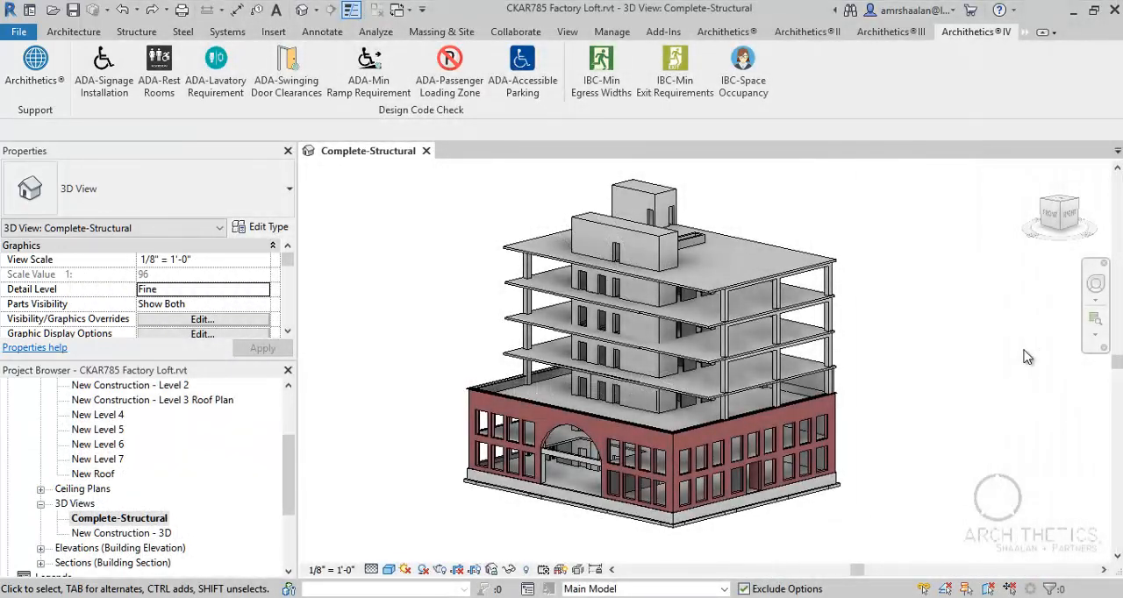
- Switch to the Archithetics II ribbon tab holding the Walls > Opening Lintel tool
{"action": "left_click", "coordinate": [807, 31]}
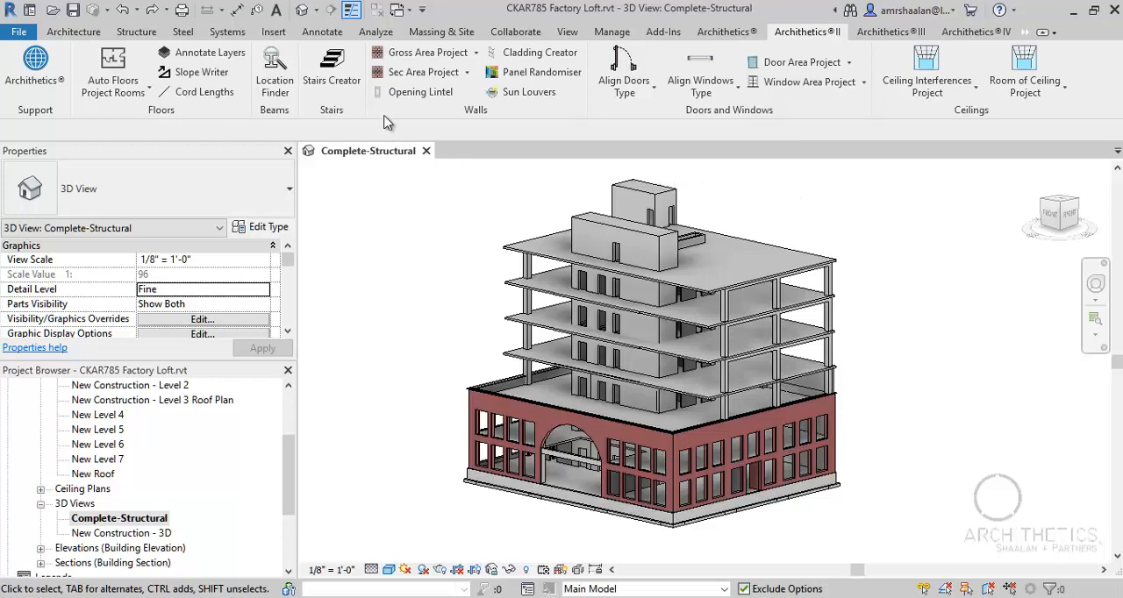
{"action": "mouse_move", "coordinate": [421, 91]}
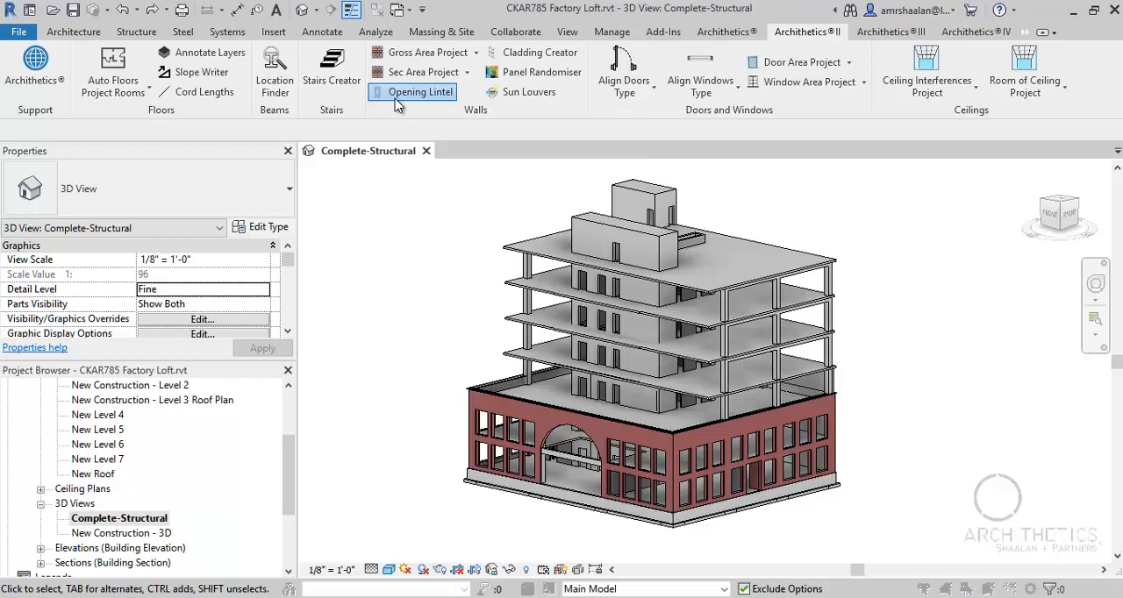
- Launch the Lintel Creator 1.0 dialog with height and width preset to 1.00
{"action": "left_click", "coordinate": [421, 91]}
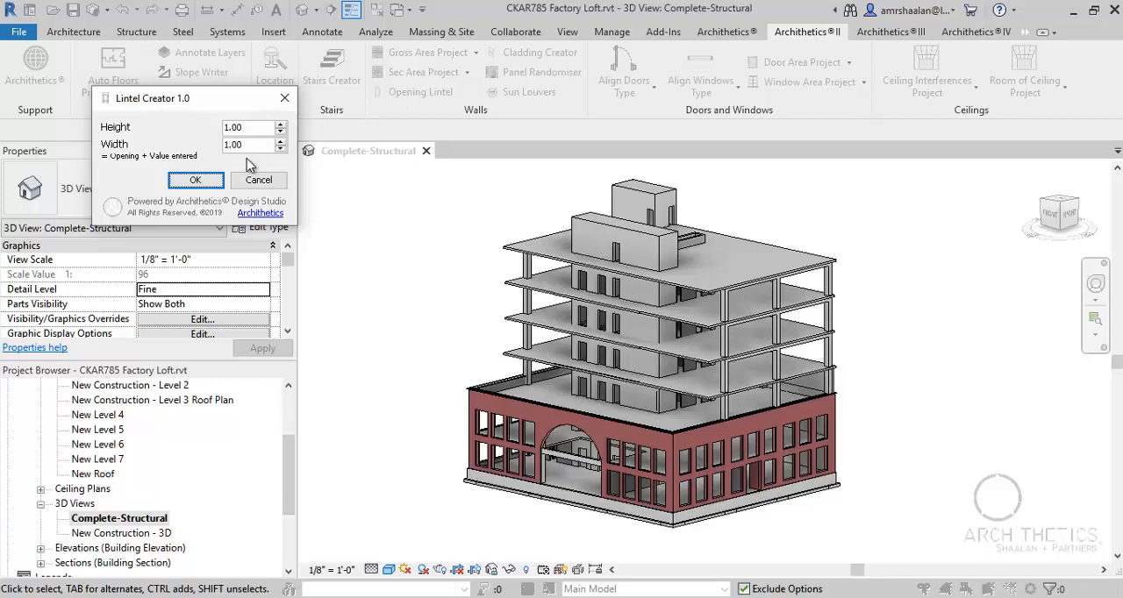
{"action": "mouse_move", "coordinate": [251, 173]}
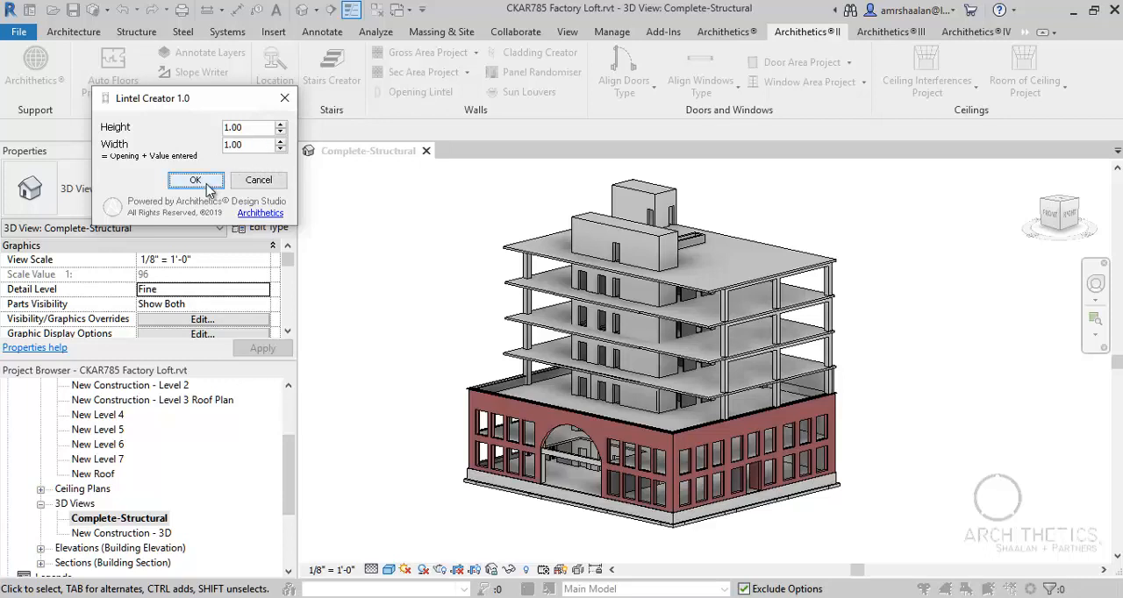
- Accept lintel height and width 1.00 to create the lintels, then view the ground-floor openings
{"action": "left_click", "coordinate": [195, 179]}
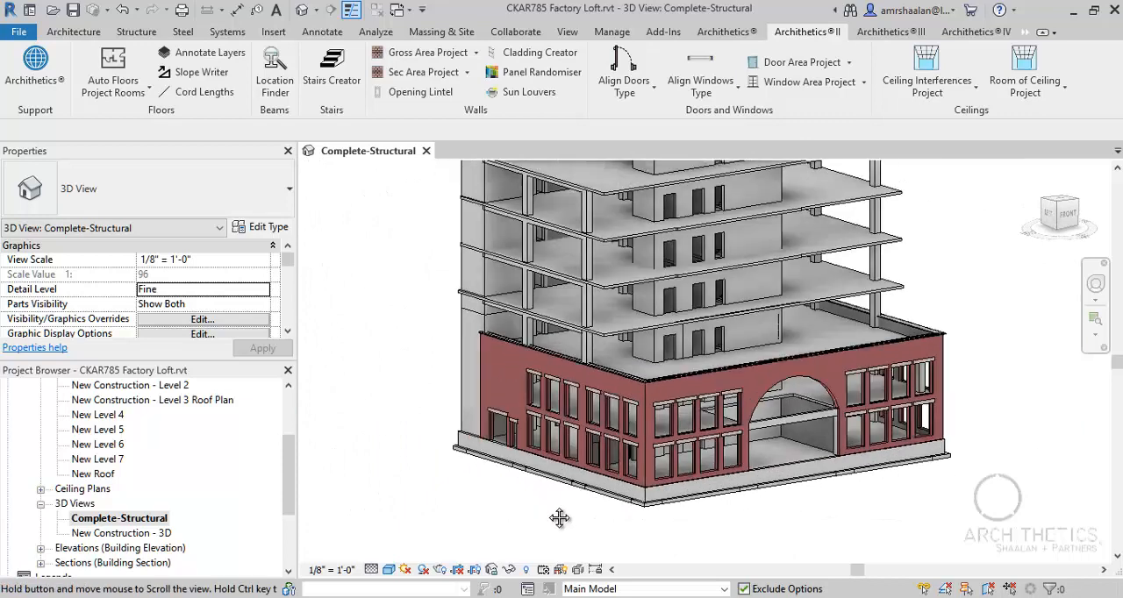
{"action": "left_click_drag", "start_coordinate": [559, 518], "coordinate": [577, 526]}
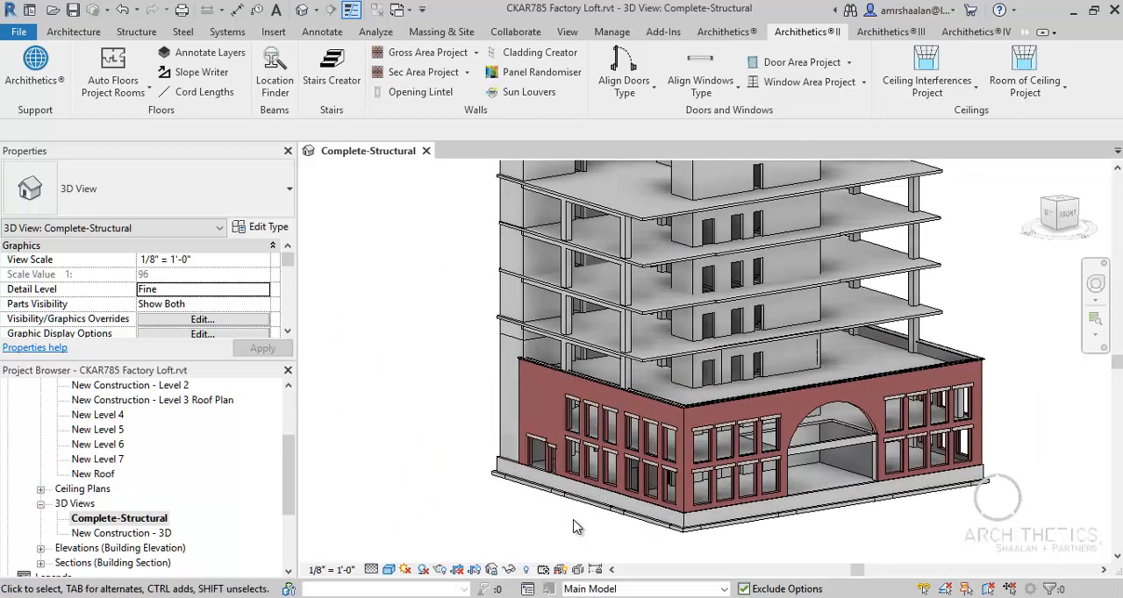
{"action": "mouse_move", "coordinate": [368, 510]}
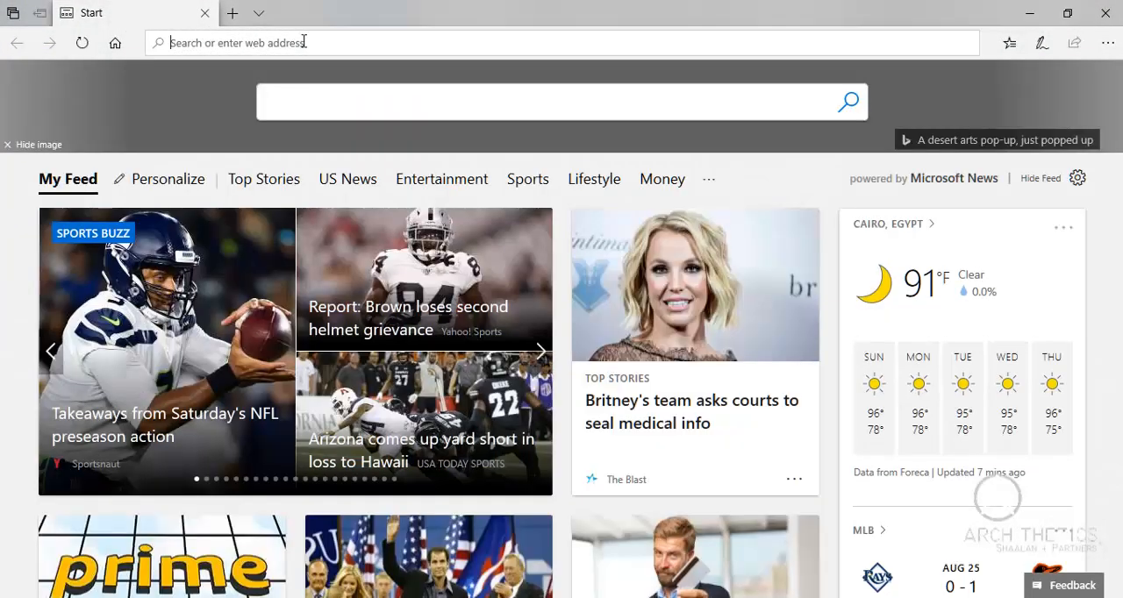
- Navigate Edge to archithetics.net
{"action": "type", "text": "archithetics.net/"}
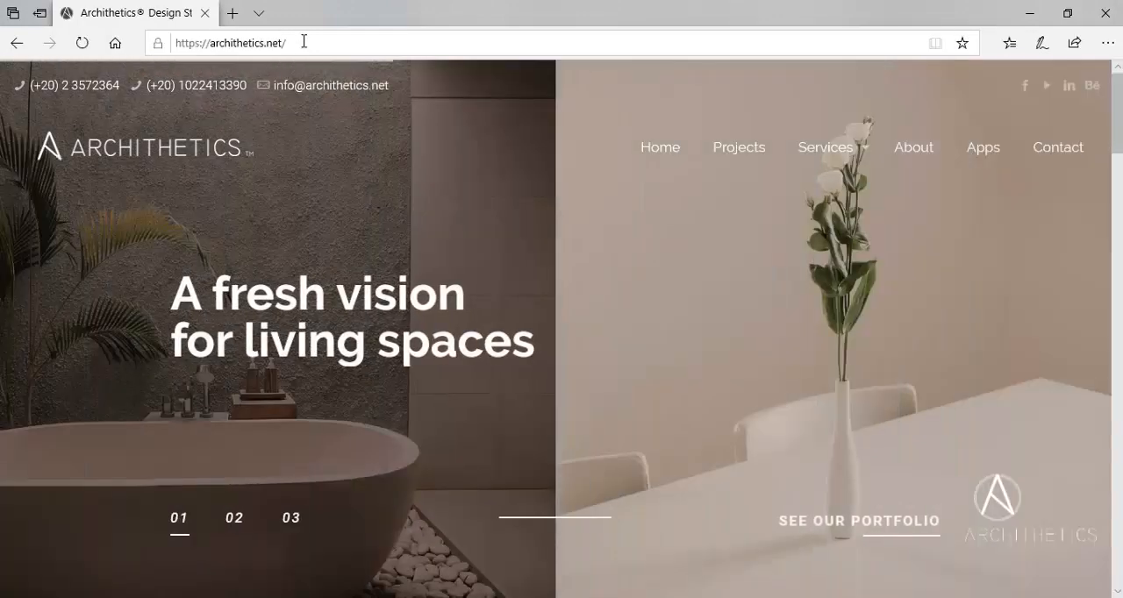
- Show the site's Apps page scrolled to the Autodesk Revit Apps list
{"action": "left_click", "coordinate": [983, 148]}
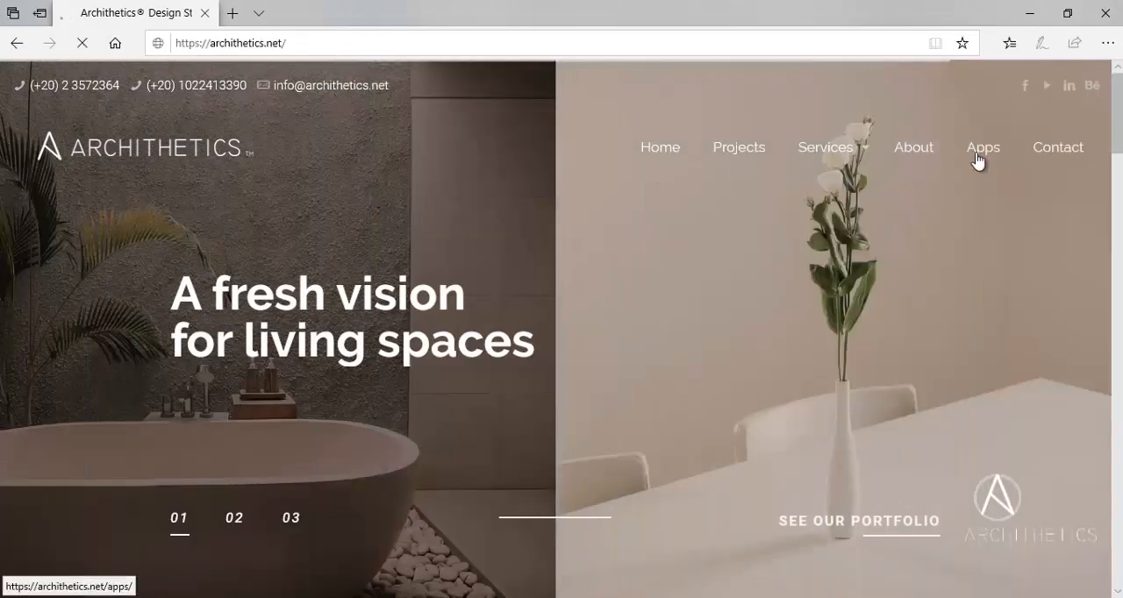
{"action": "left_click", "coordinate": [982, 147]}
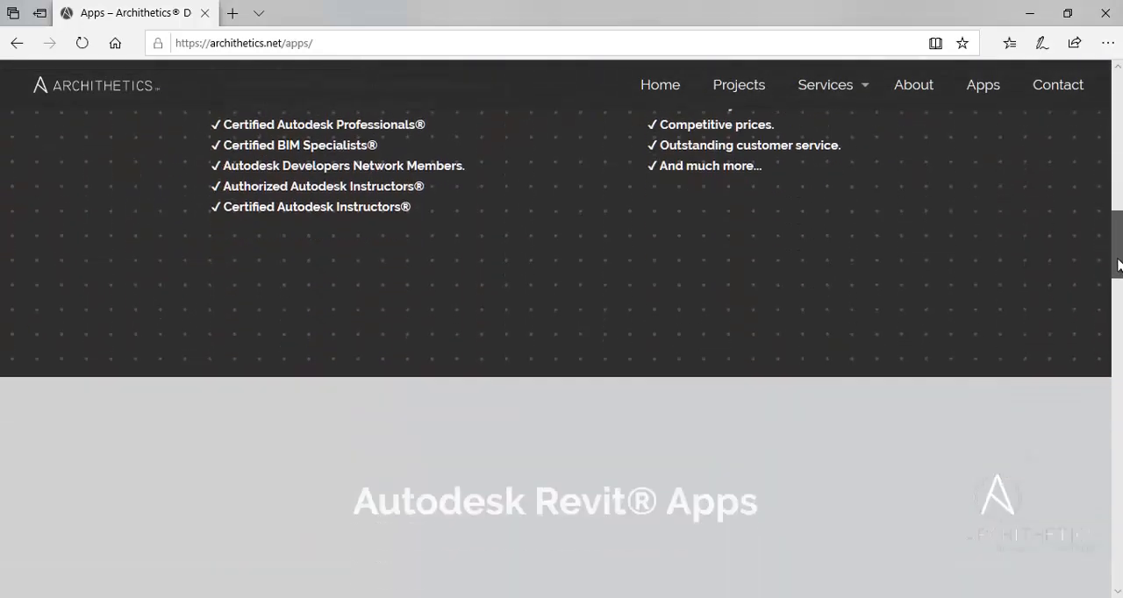
{"action": "scroll", "scroll_direction": "down", "scroll_amount": 3}
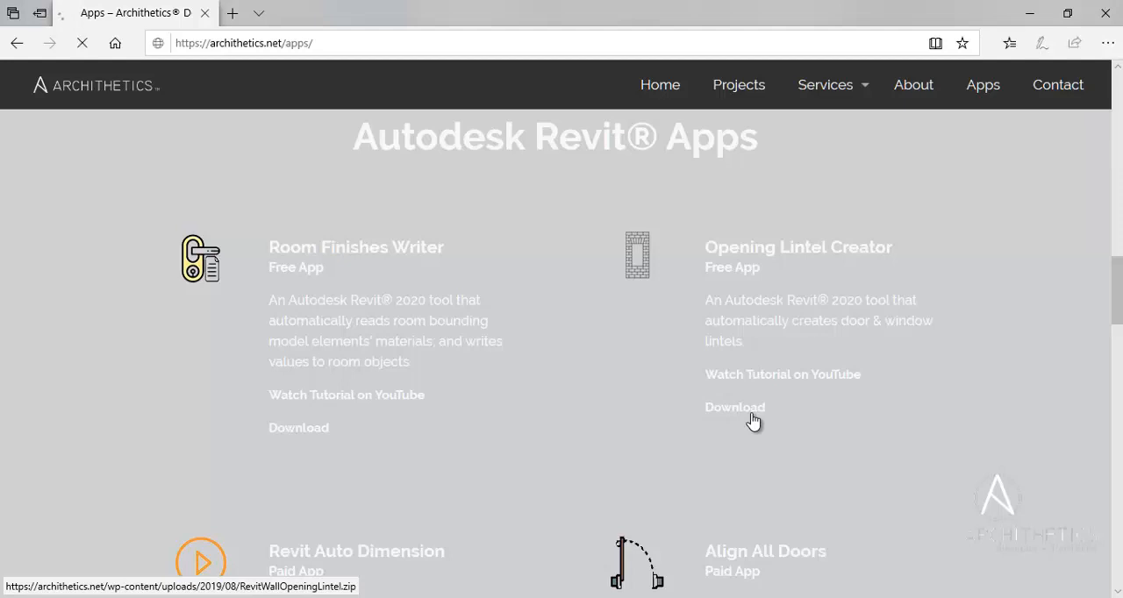
- Download Opening Lintel Creator and save RevitWallOpeningLintel.zip
{"action": "left_click", "coordinate": [734, 407]}
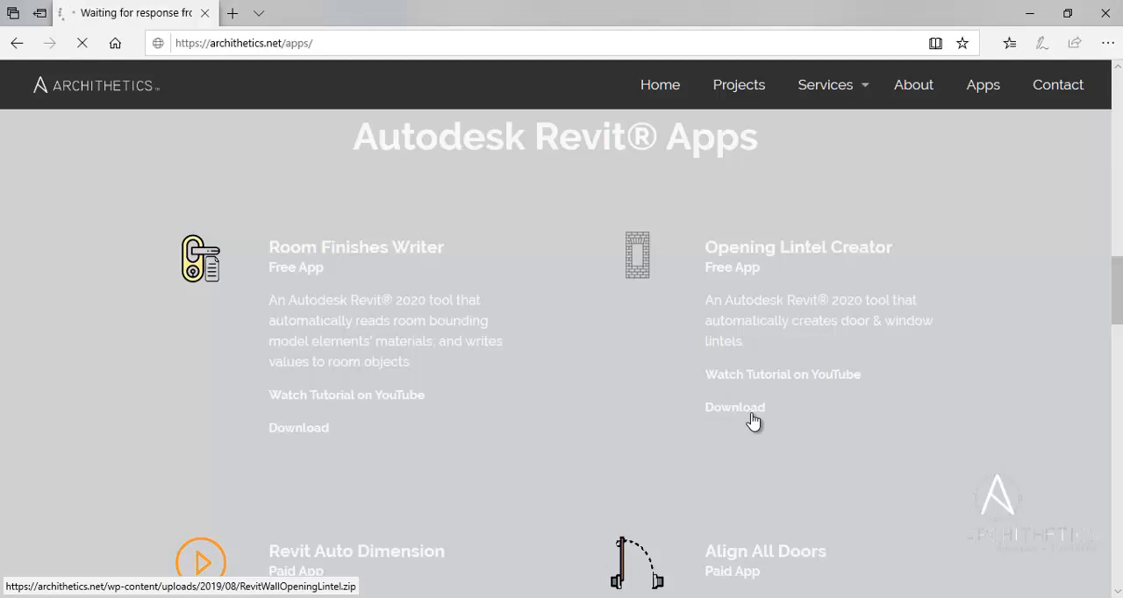
{"action": "left_click", "coordinate": [733, 407]}
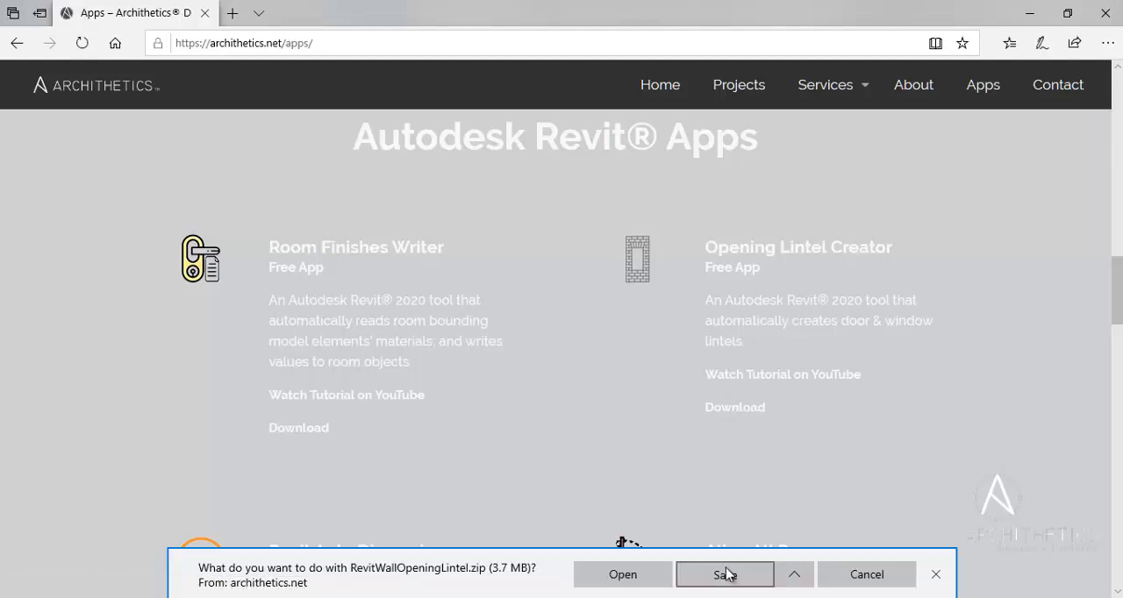
{"action": "left_click", "coordinate": [725, 576]}
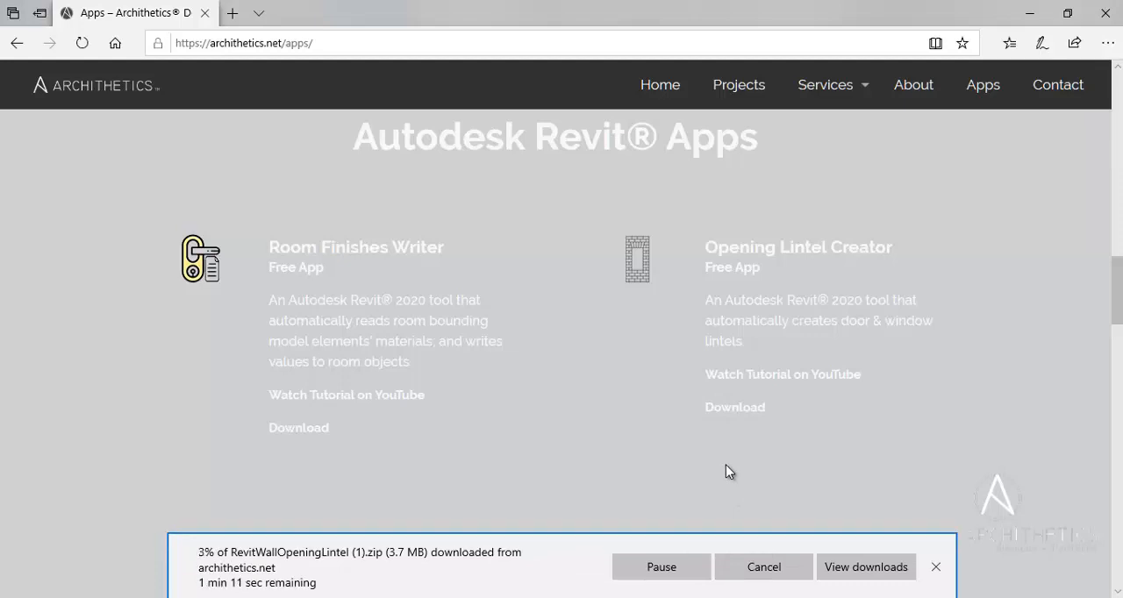